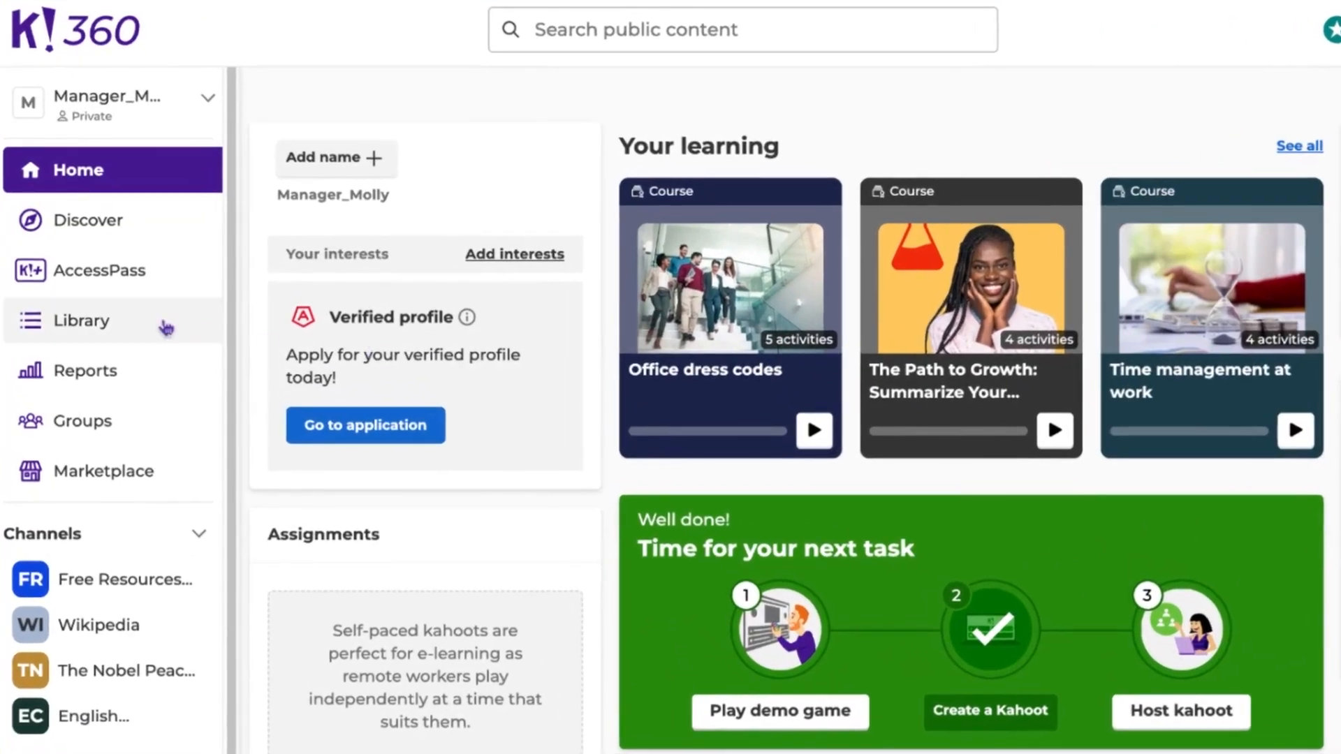
Show the kahoot Library with the Teamwork kahoot among recent kahoots
{"action": "left_click", "coordinate": [83, 320]}
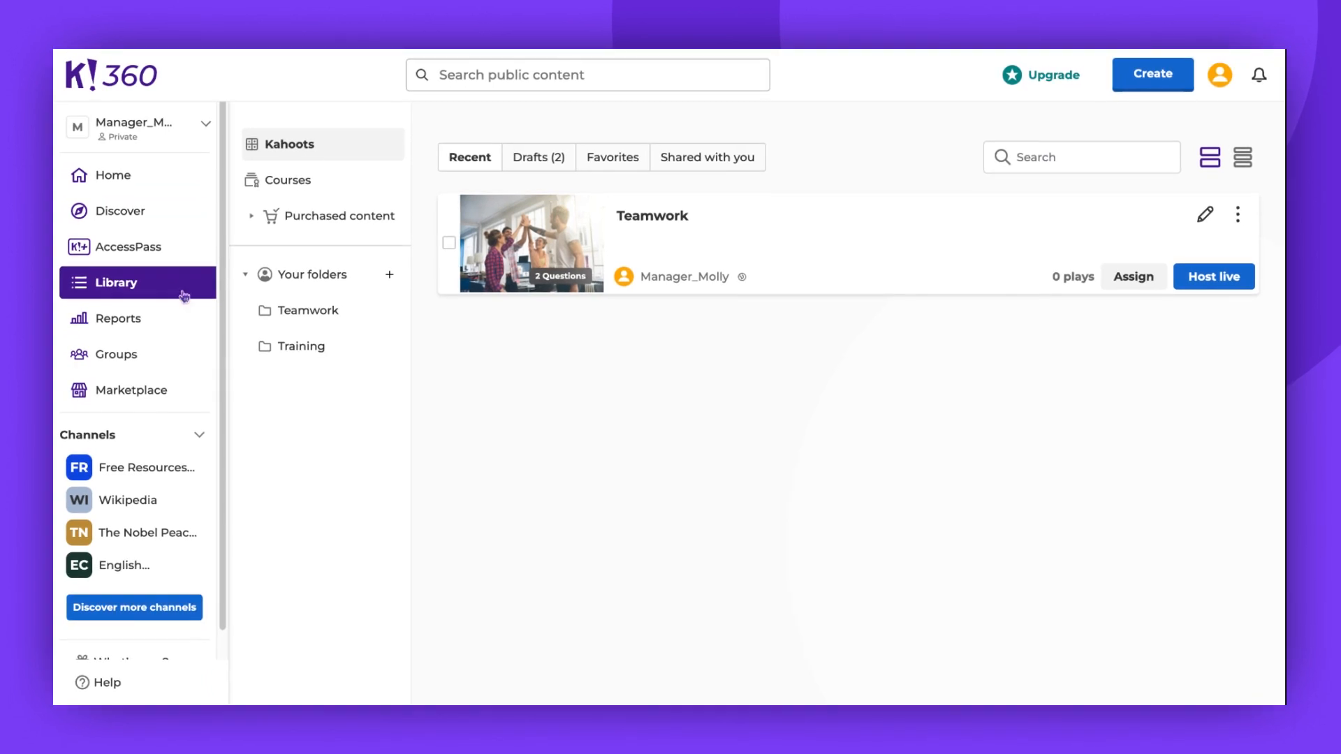
{"action": "mouse_move", "coordinate": [776, 243]}
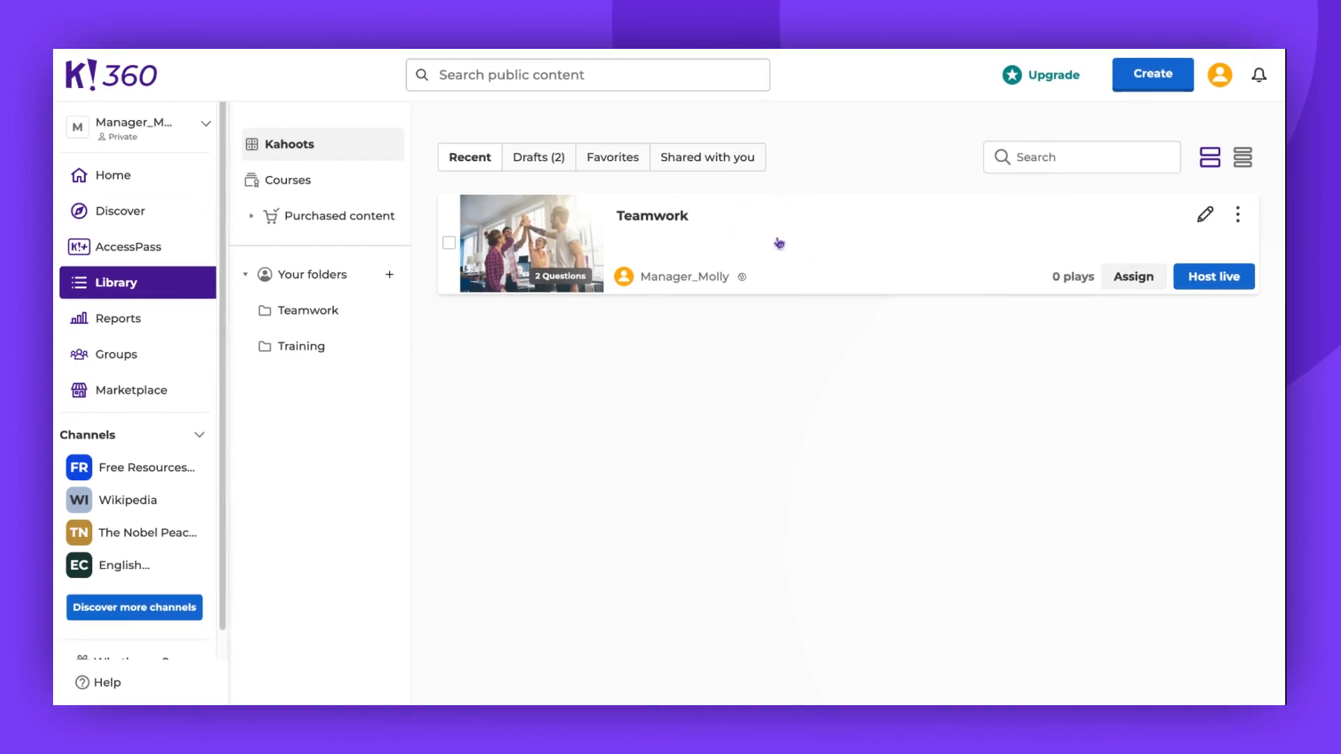
{"action": "mouse_move", "coordinate": [777, 243]}
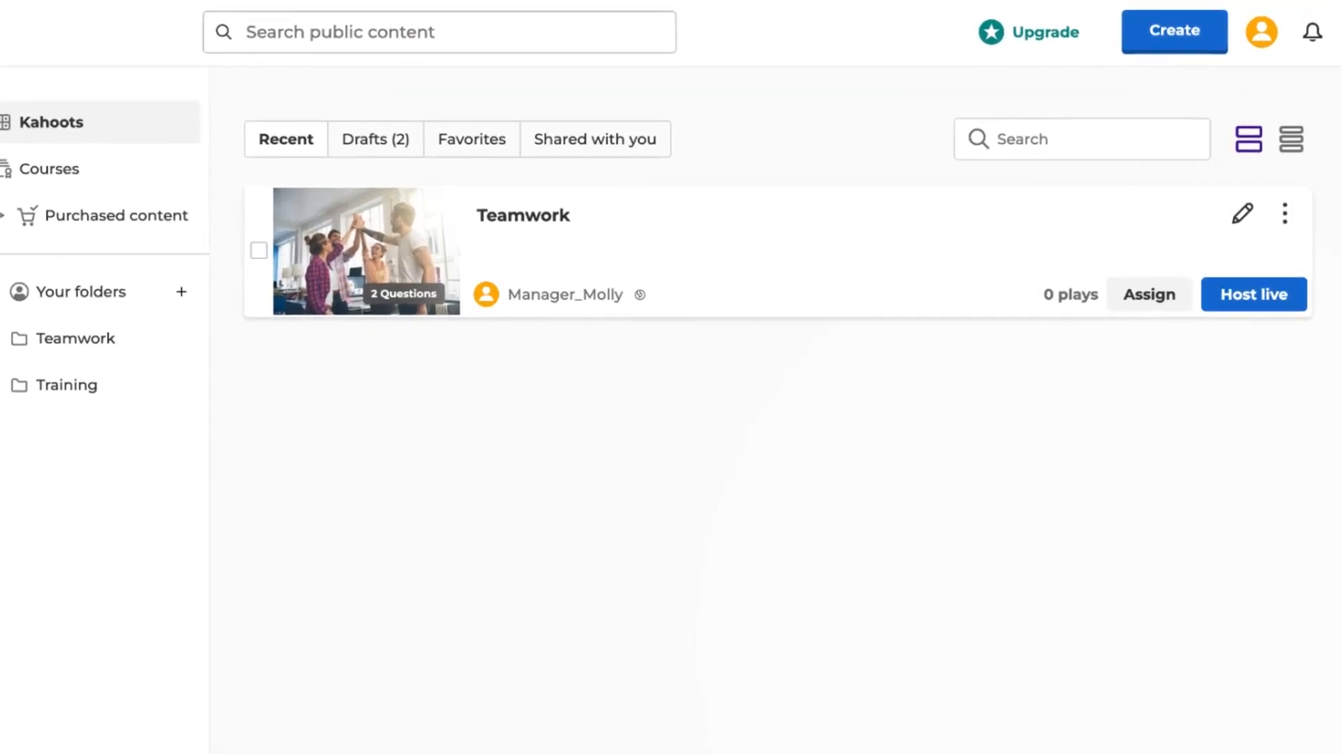
Bring up the Share dialog for the Teamwork kahoot from its card's more-options menu
{"action": "left_click", "coordinate": [437, 32]}
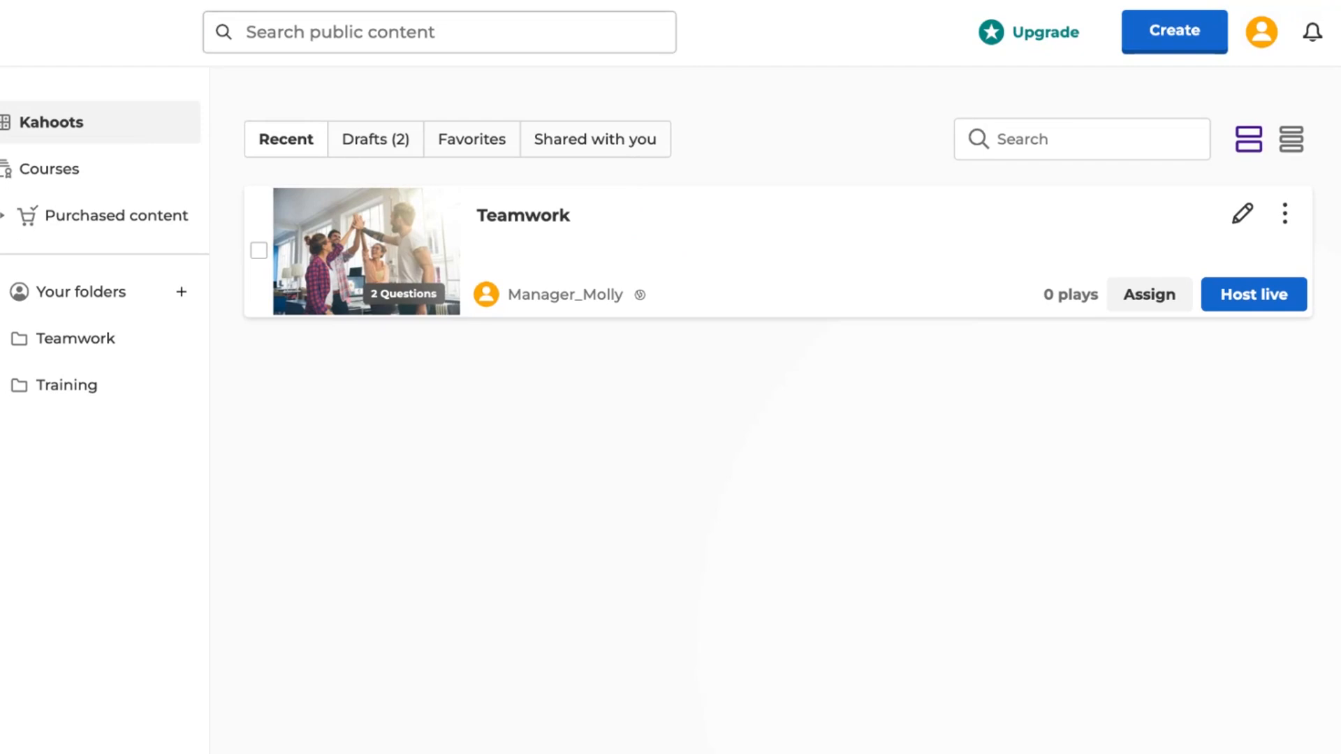
{"action": "left_click", "coordinate": [1283, 213]}
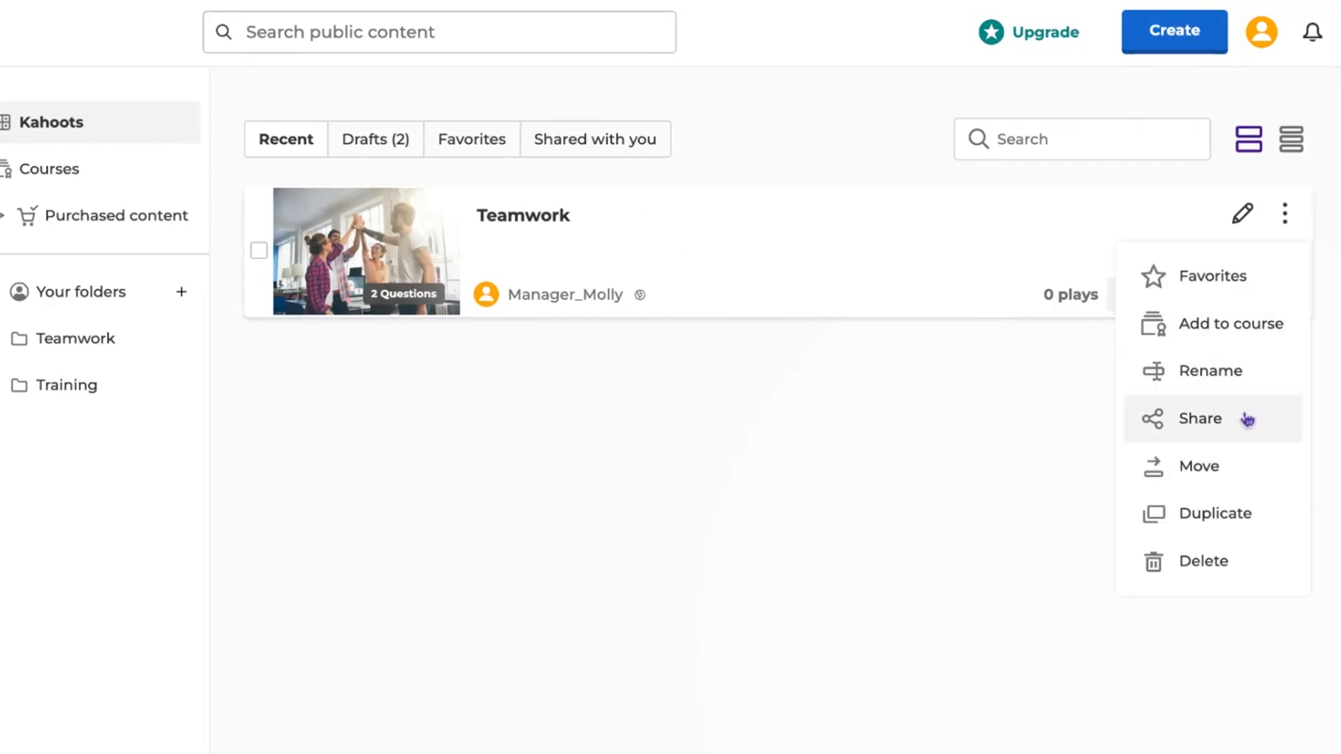
{"action": "left_click", "coordinate": [1199, 418]}
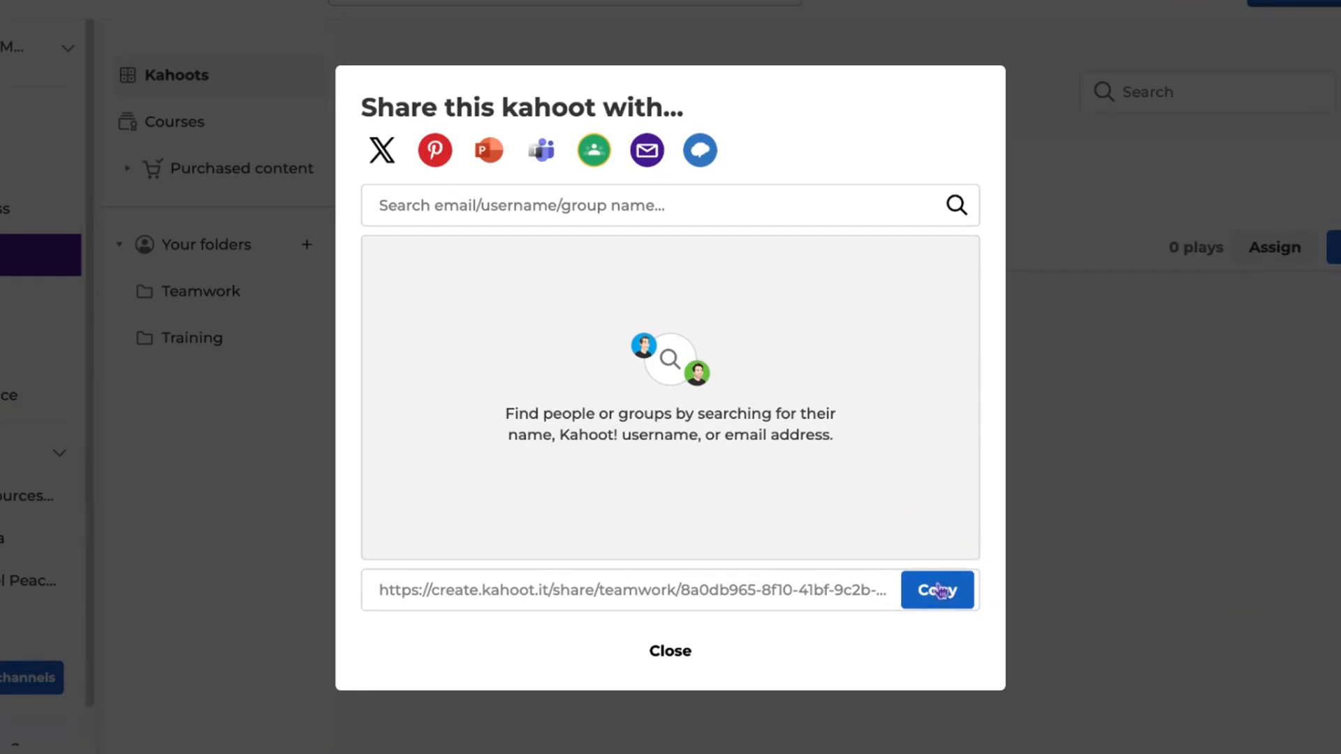
Copy the Teamwork kahoot's share link to the clipboard
{"action": "left_click", "coordinate": [936, 589]}
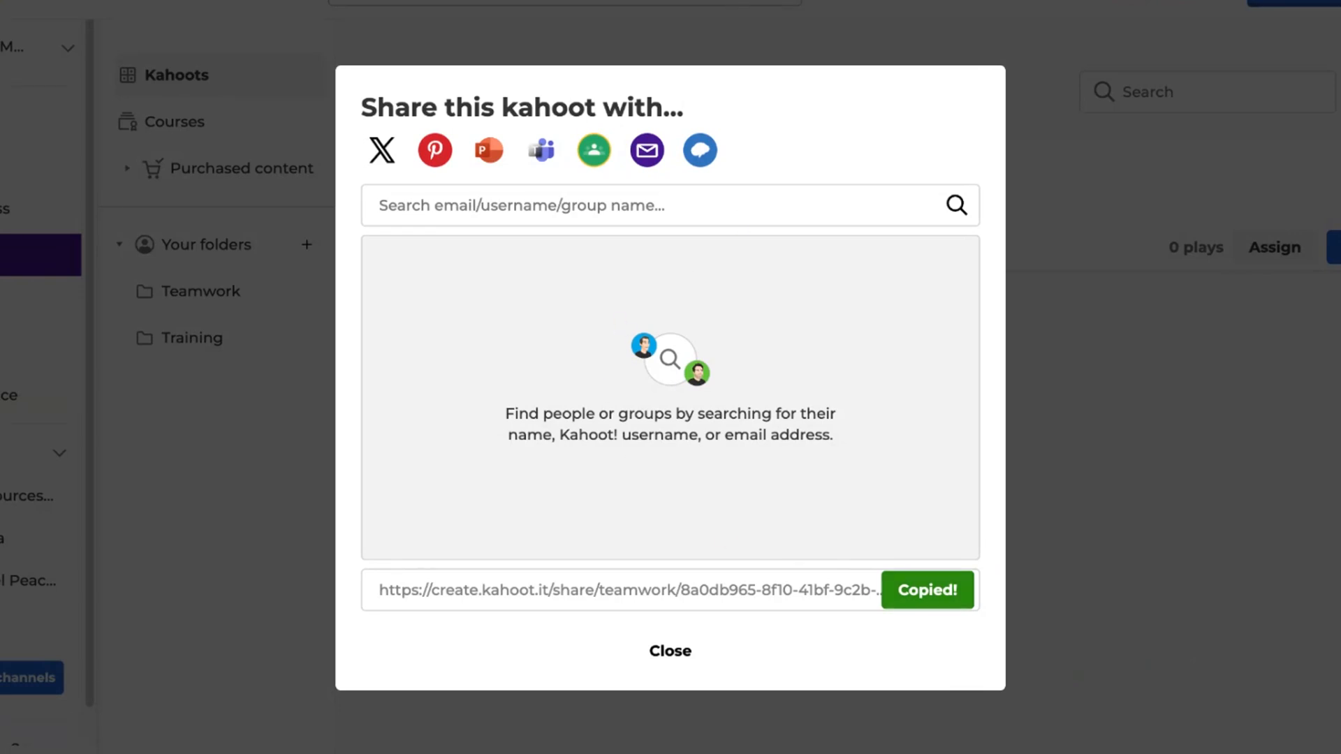
{"action": "type", "text": "Teacher_Todd"}
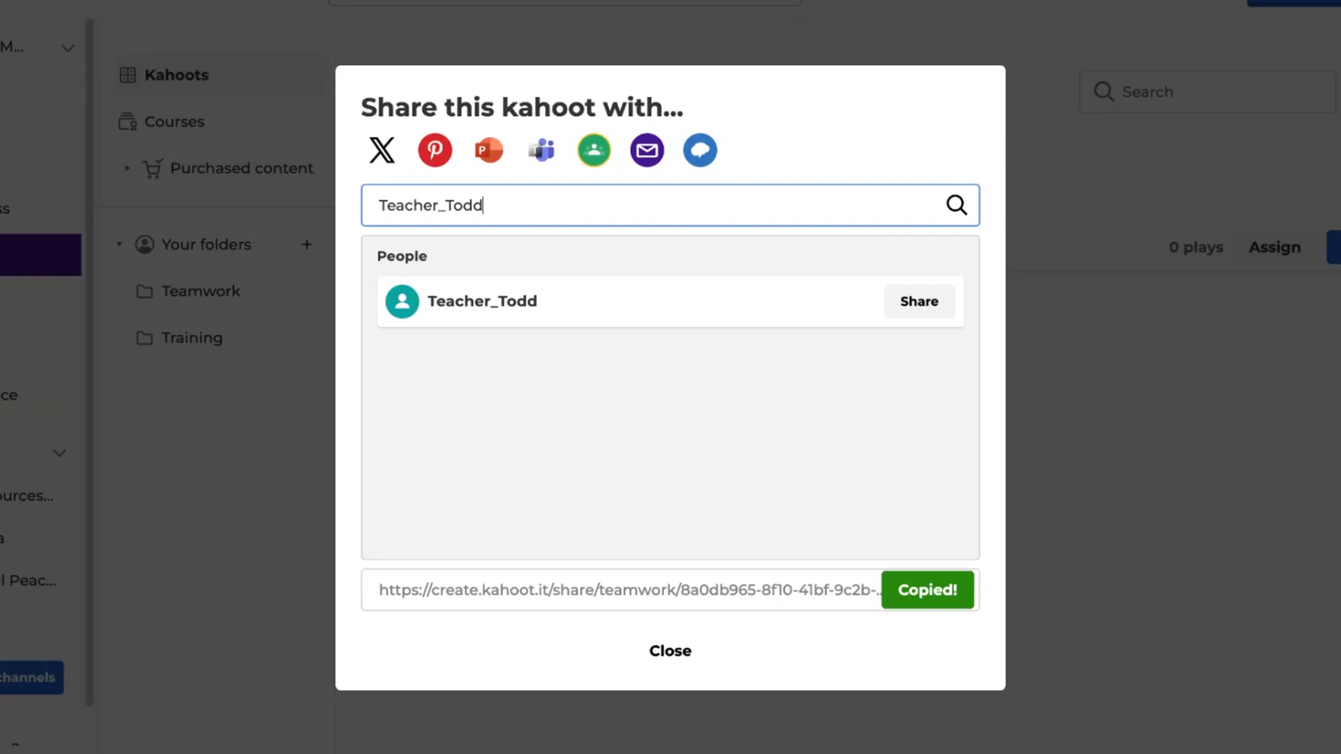
{"action": "left_click", "coordinate": [919, 302]}
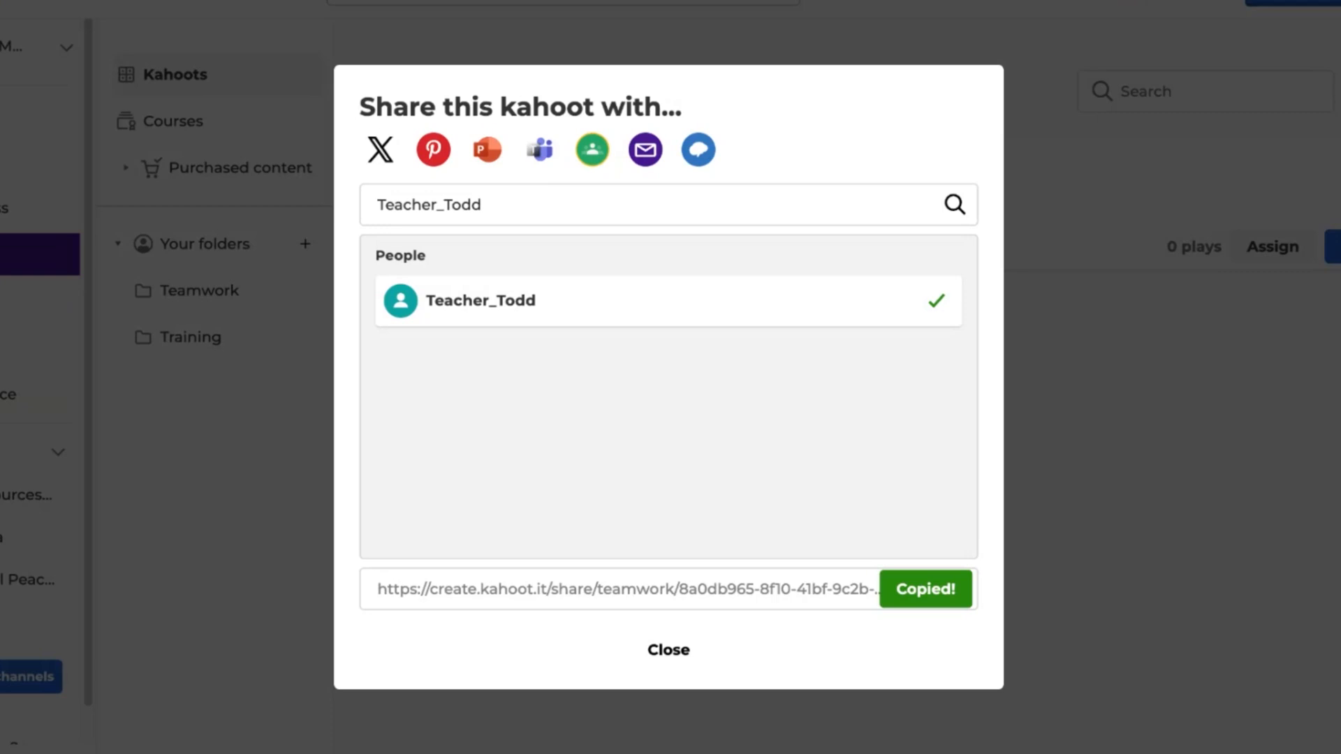
{"action": "mouse_move", "coordinate": [588, 318]}
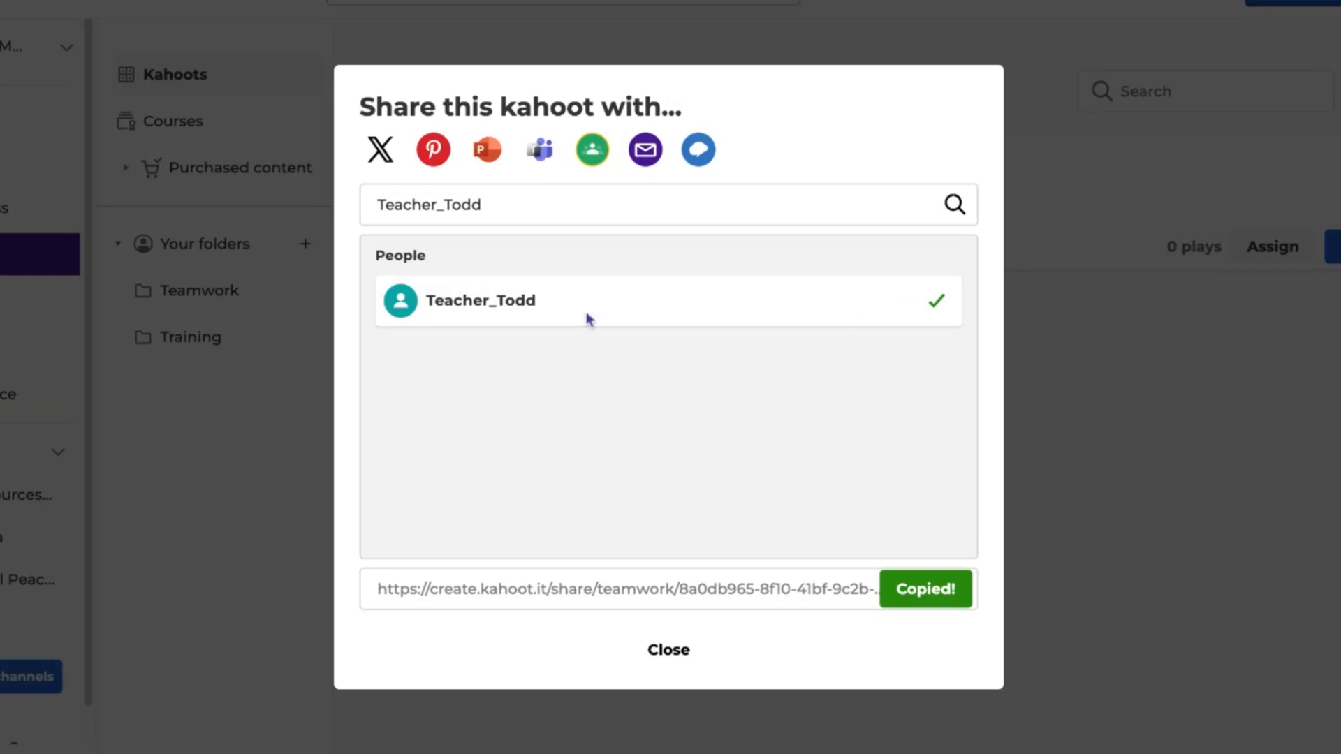
{"action": "mouse_move", "coordinate": [769, 156]}
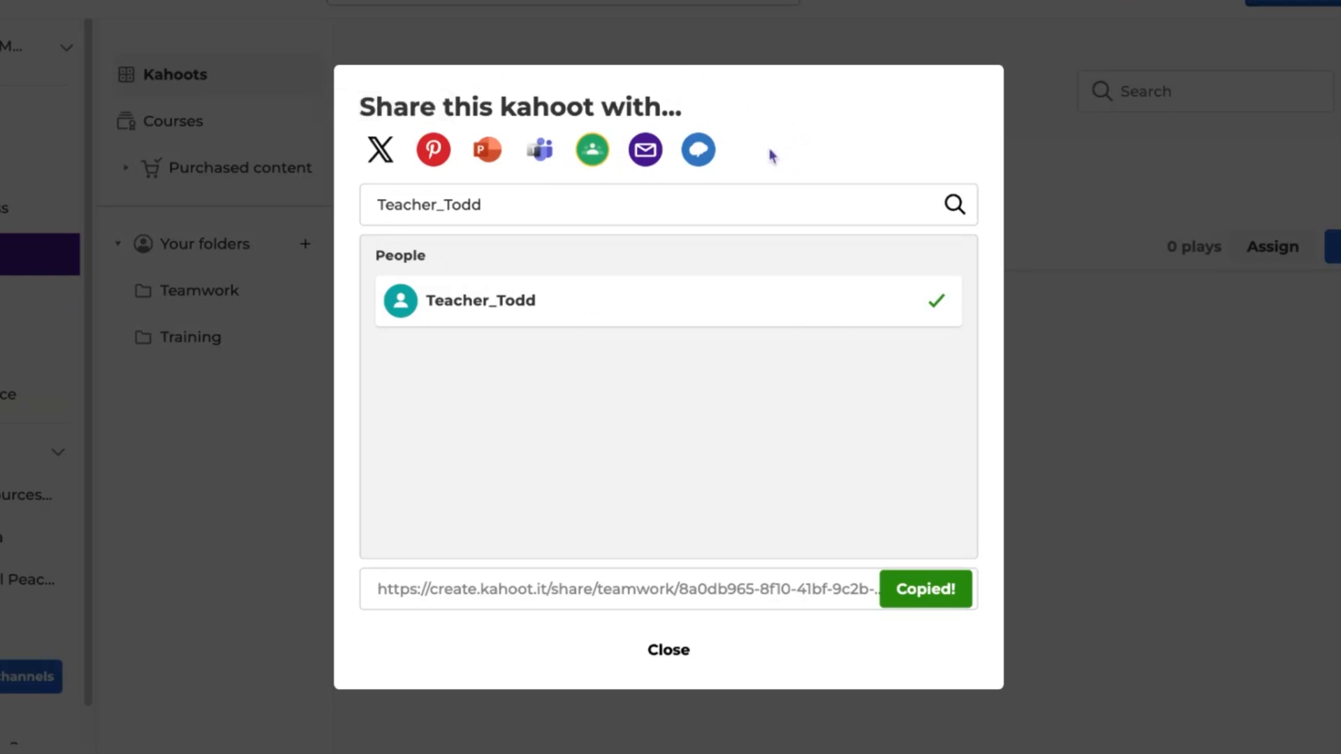